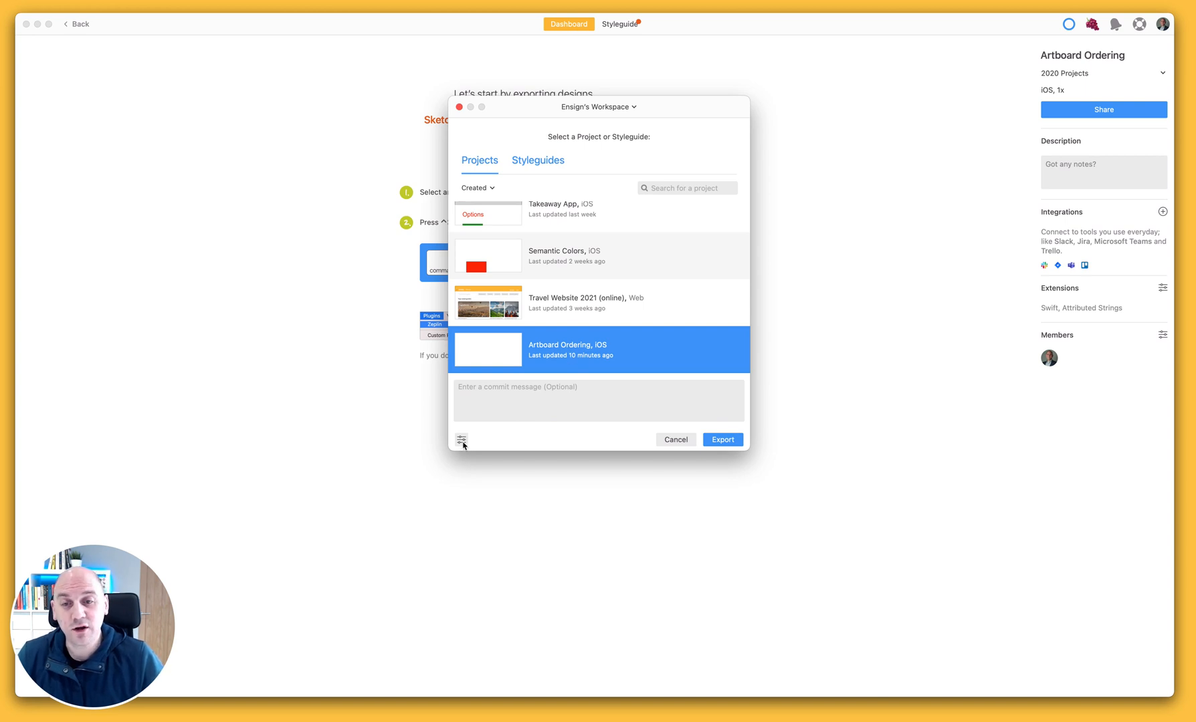
- Keep screen ordering by Position and export the artboards to Artboard Ordering
left_click(461, 440)
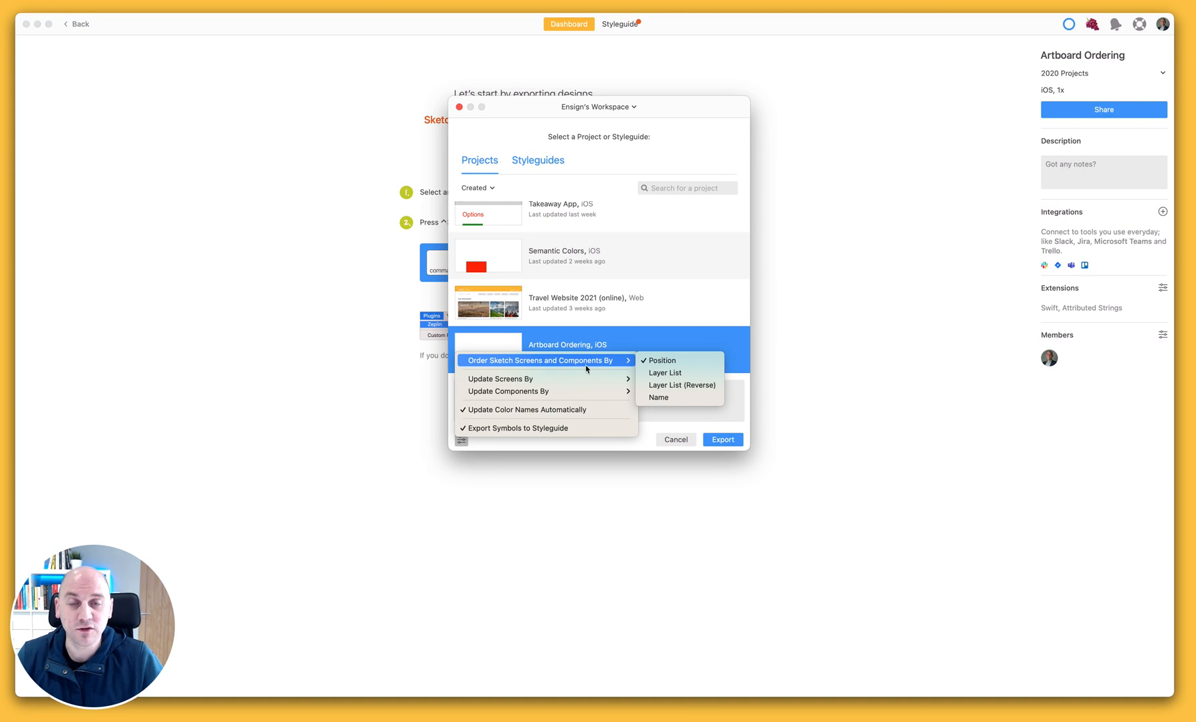
mouse_move(679, 359)
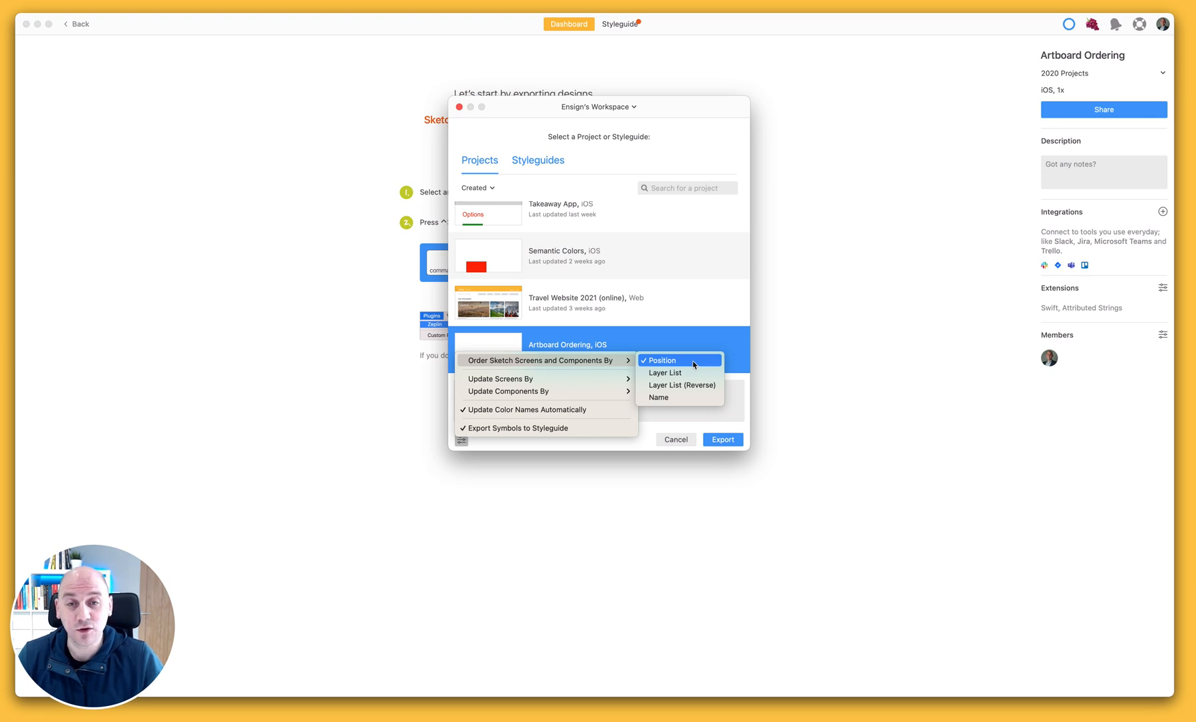
mouse_move(676, 373)
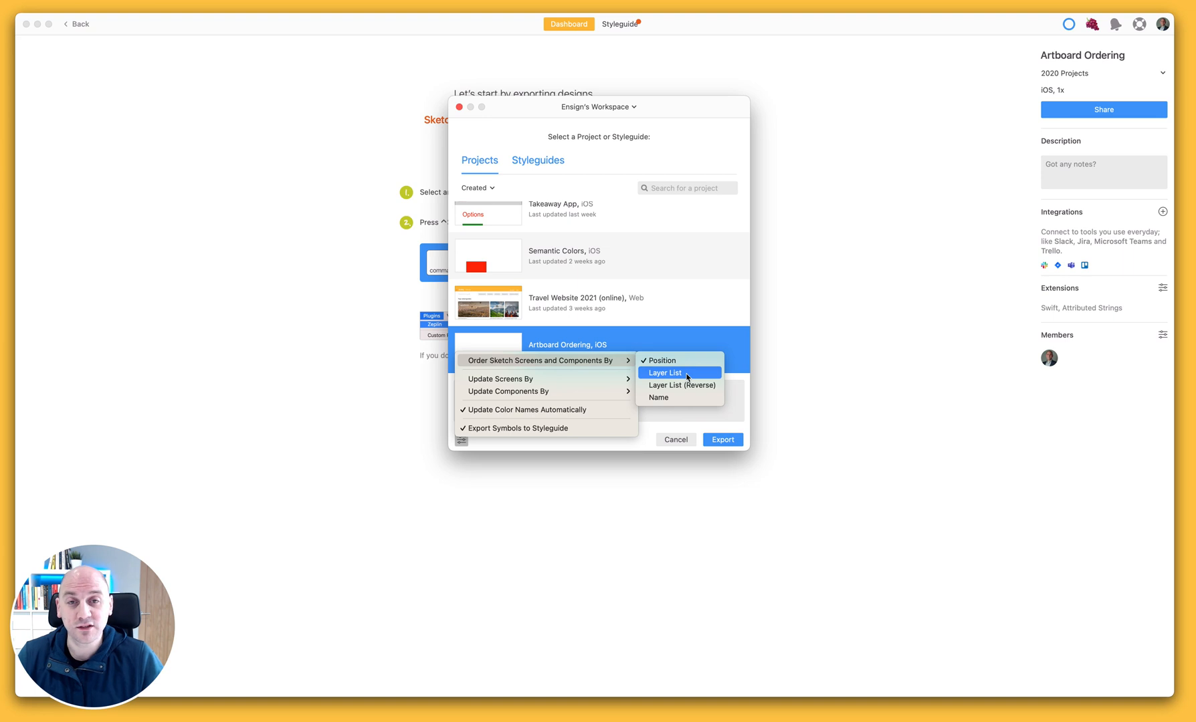
mouse_move(679, 385)
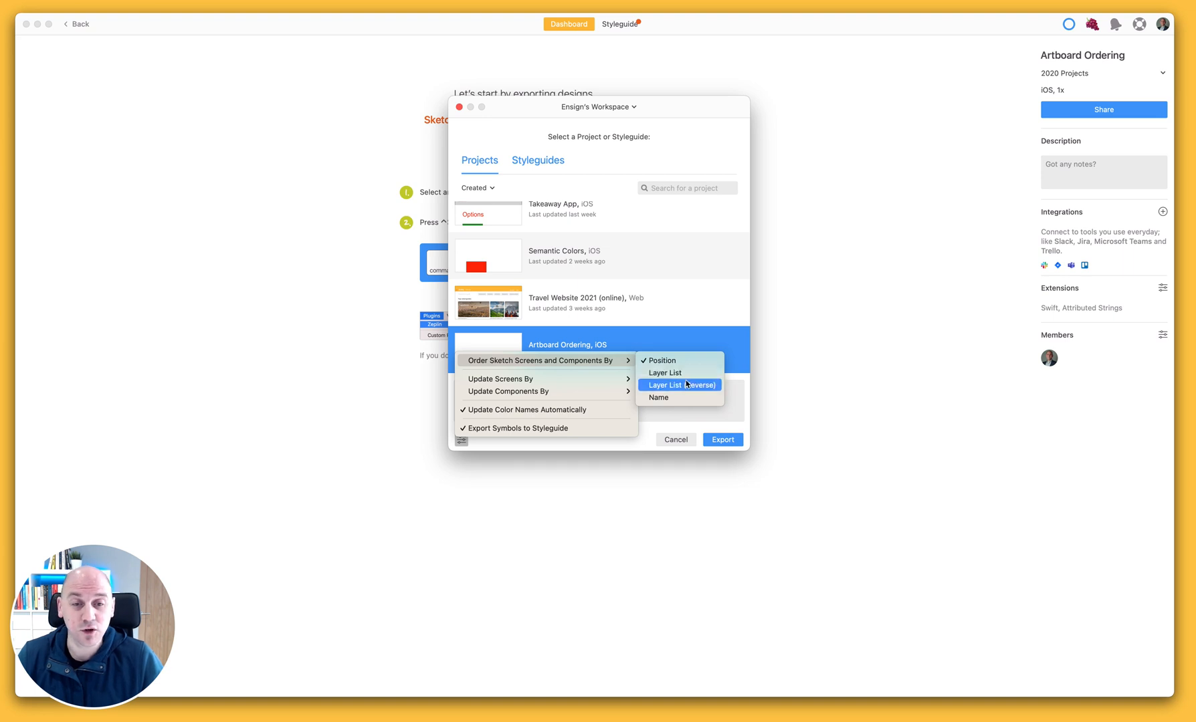
mouse_move(677, 397)
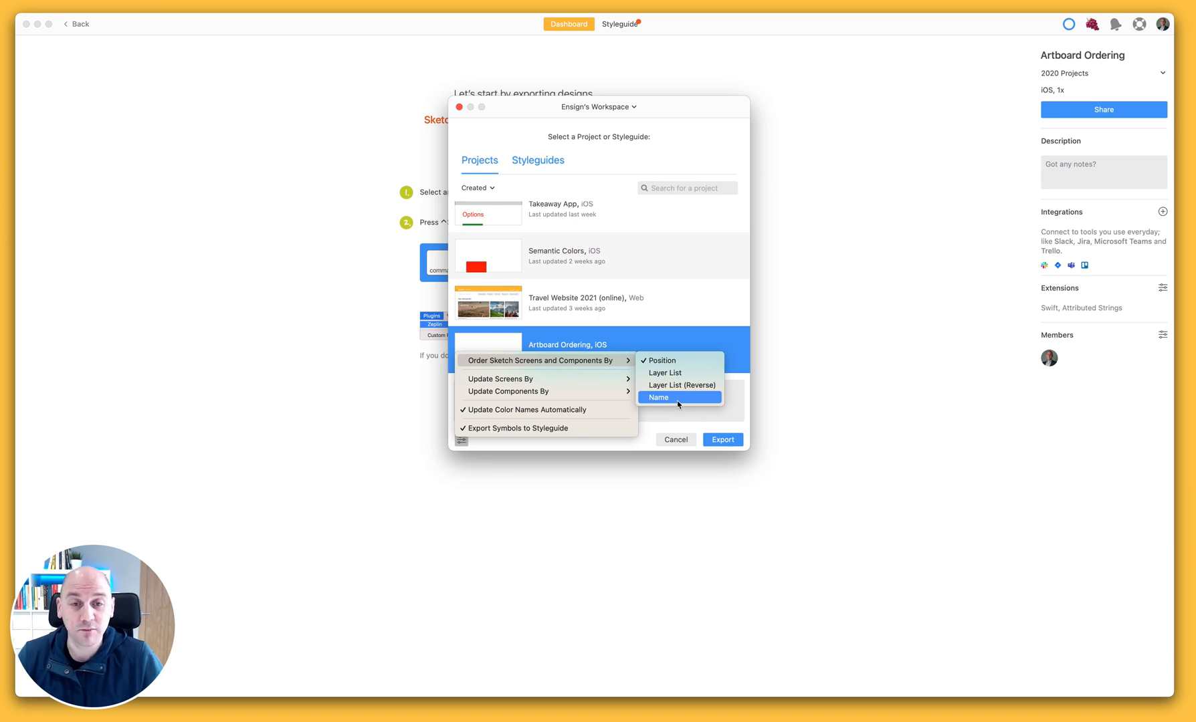
mouse_move(661, 360)
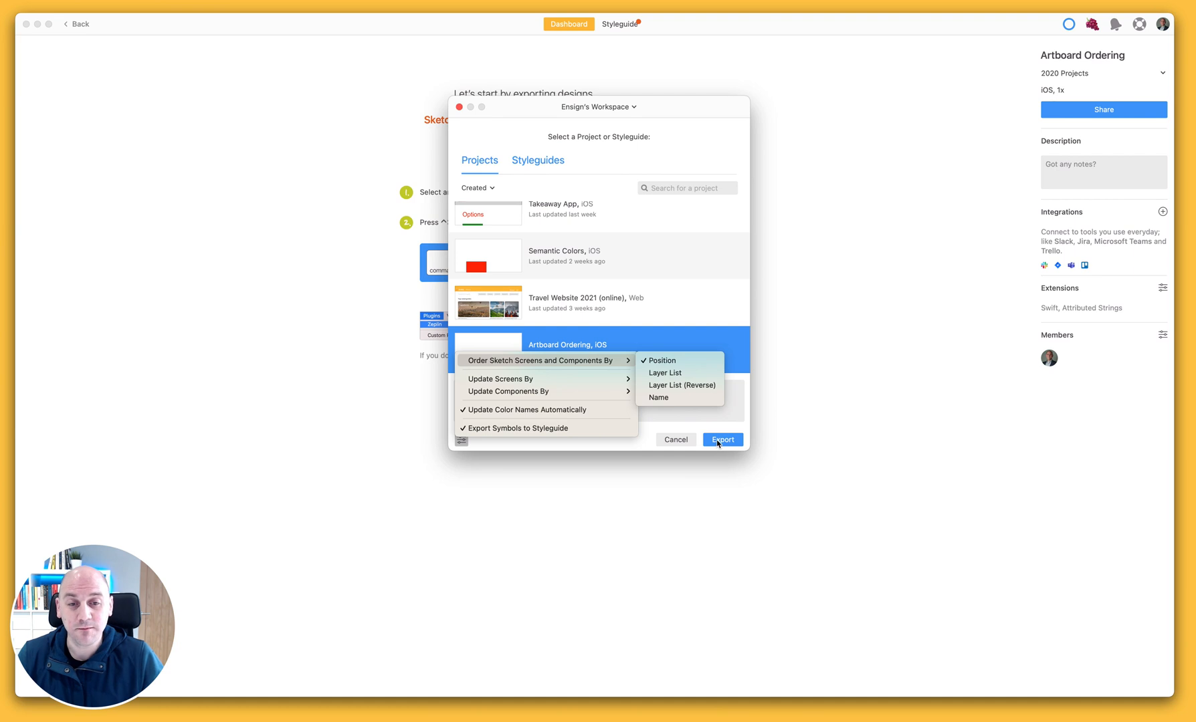
left_click(721, 440)
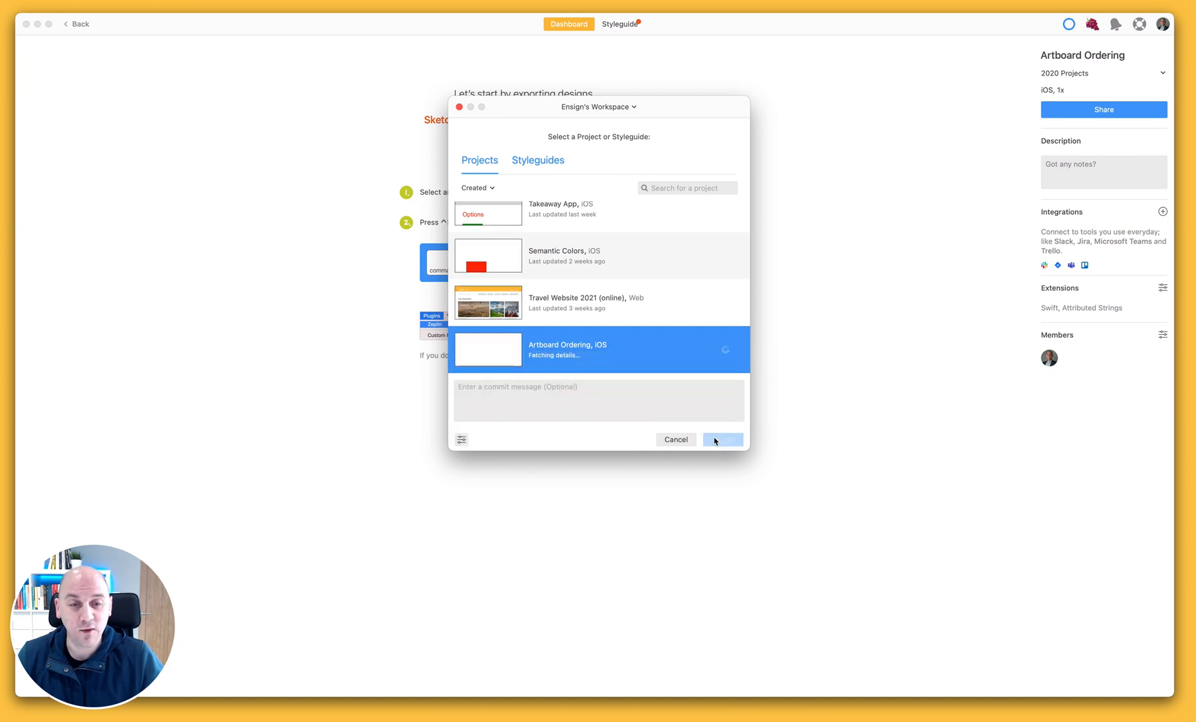
- Close the upload activity list once screens appear, then switch to Sketch
left_click(721, 439)
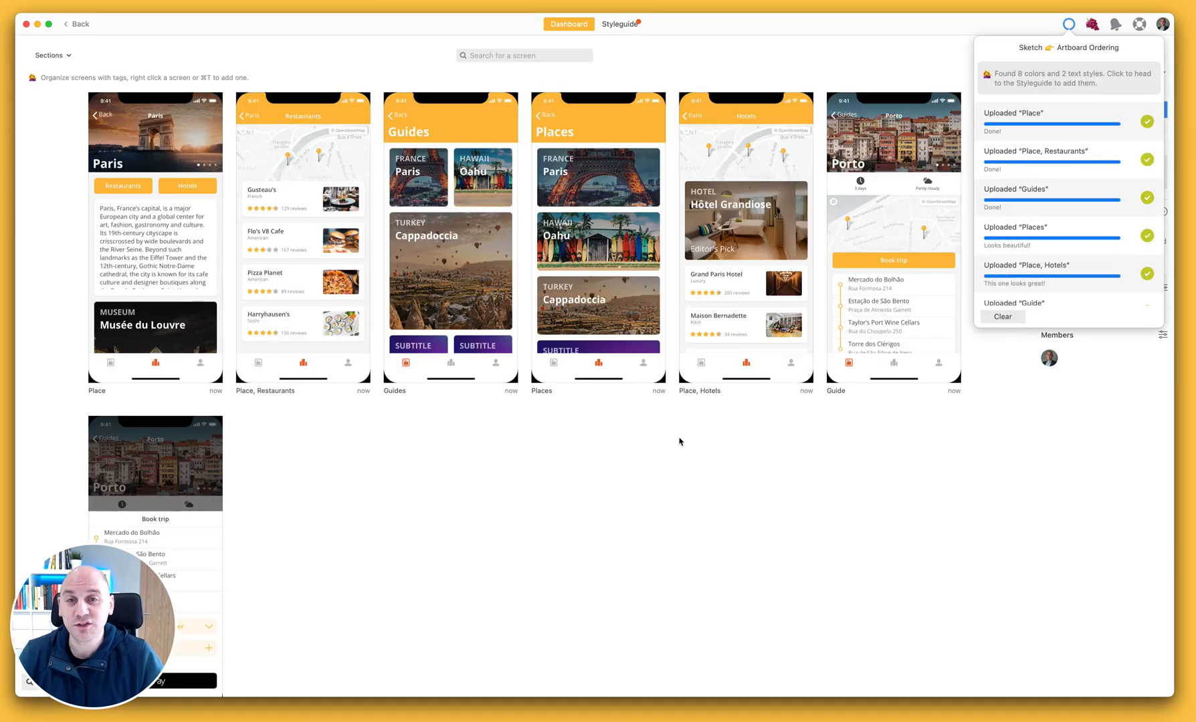
mouse_move(1087, 301)
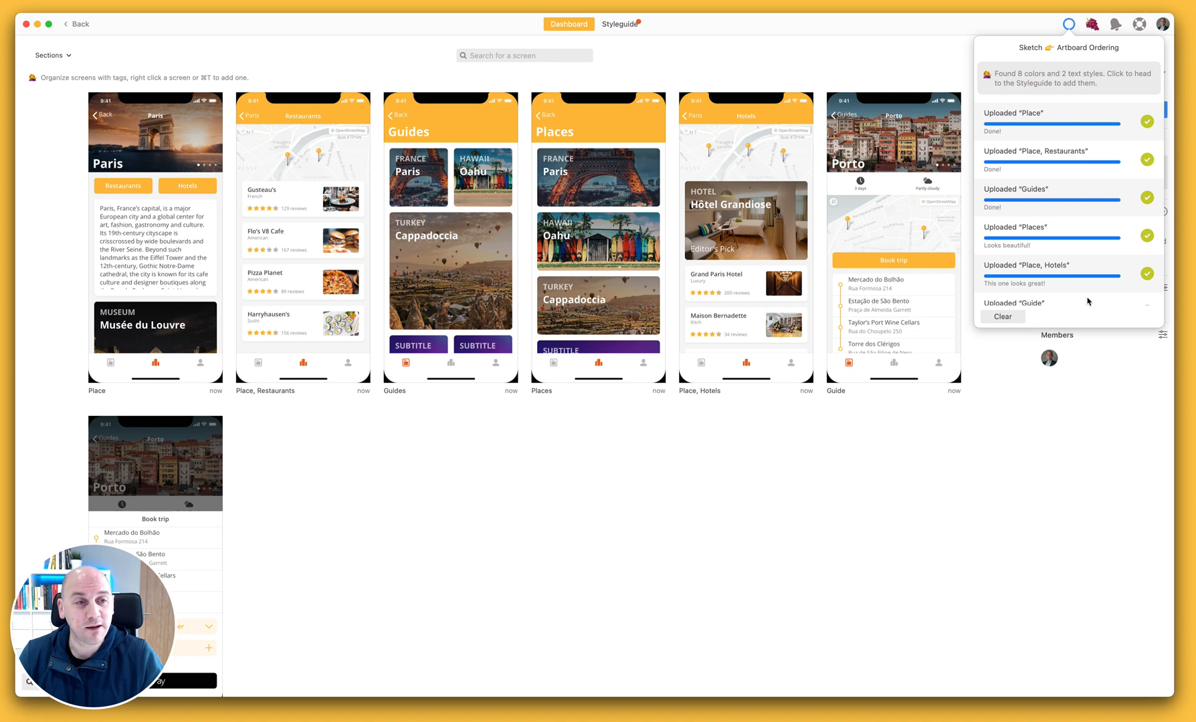
left_click(1070, 24)
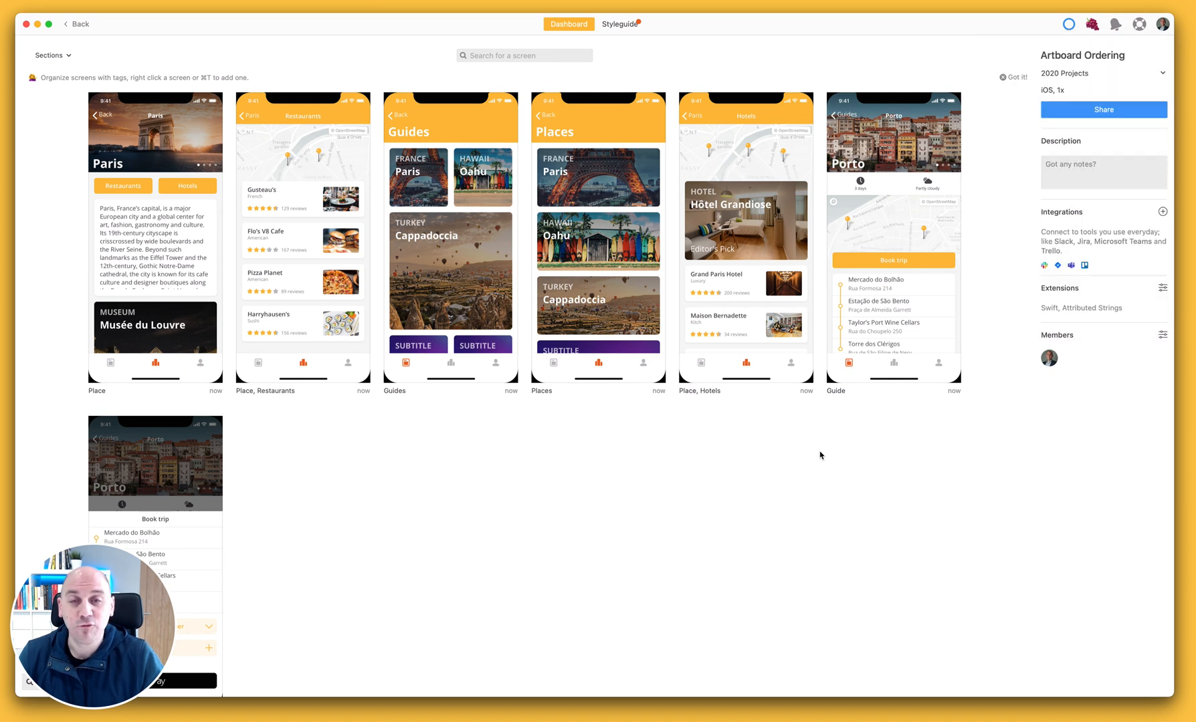
mouse_move(1032, 300)
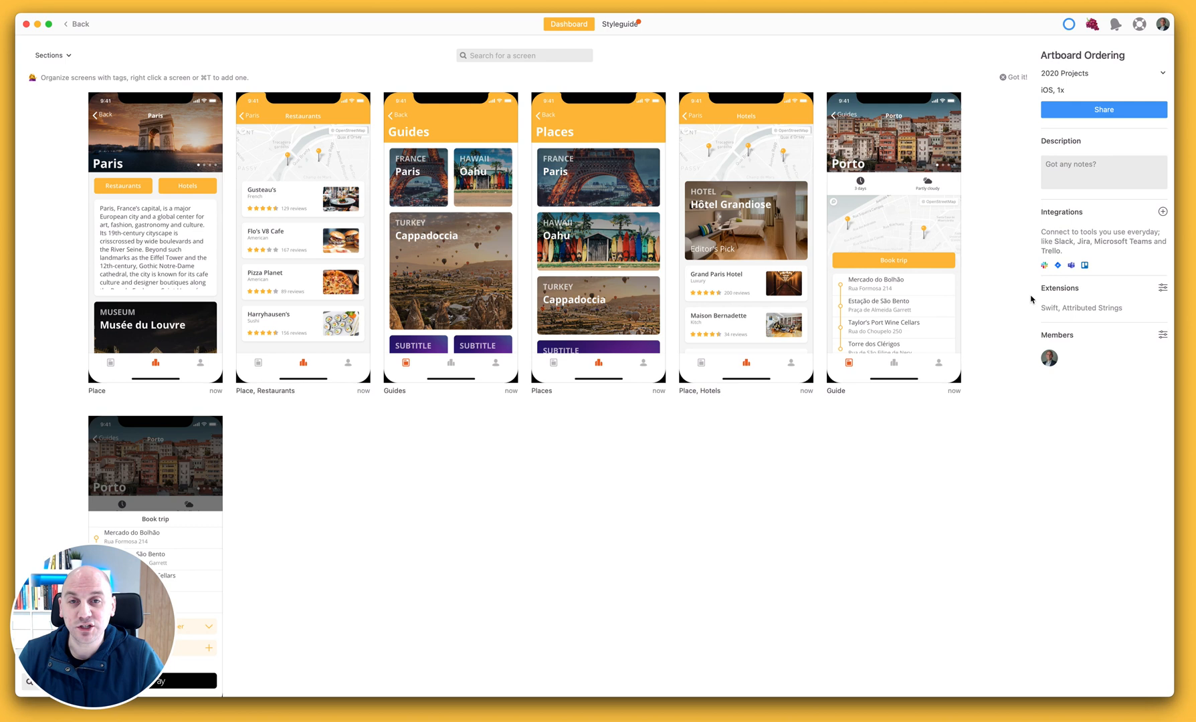
mouse_move(404, 300)
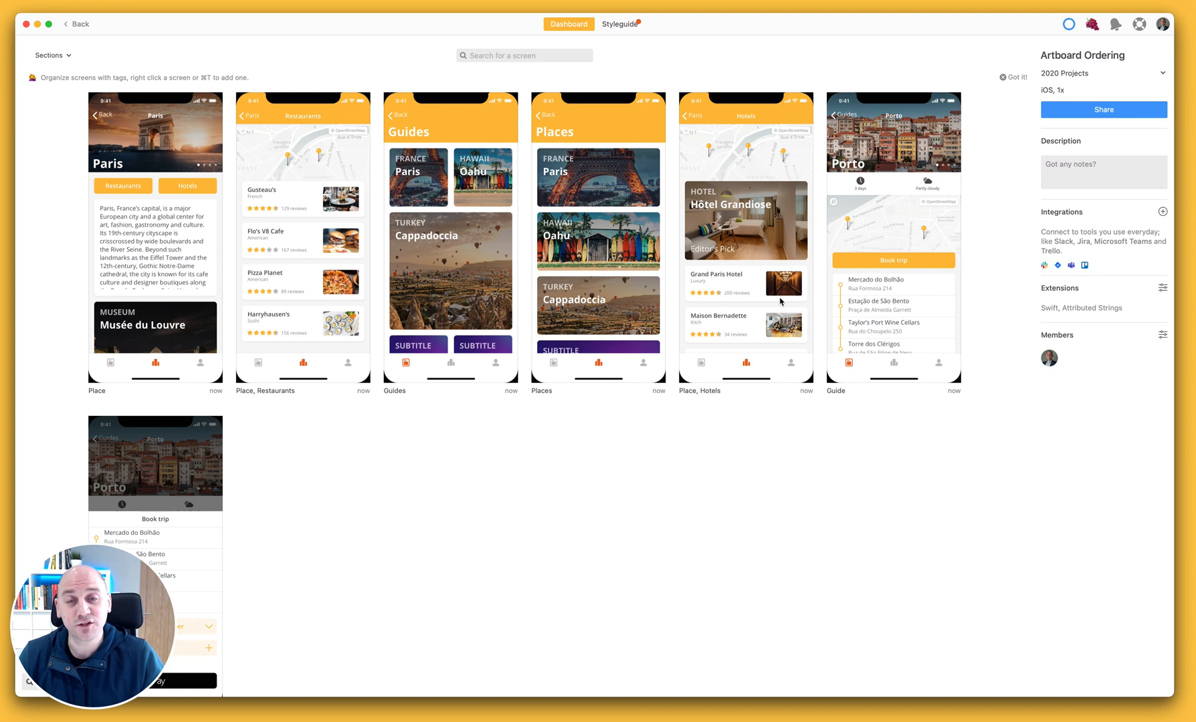
mouse_move(566, 460)
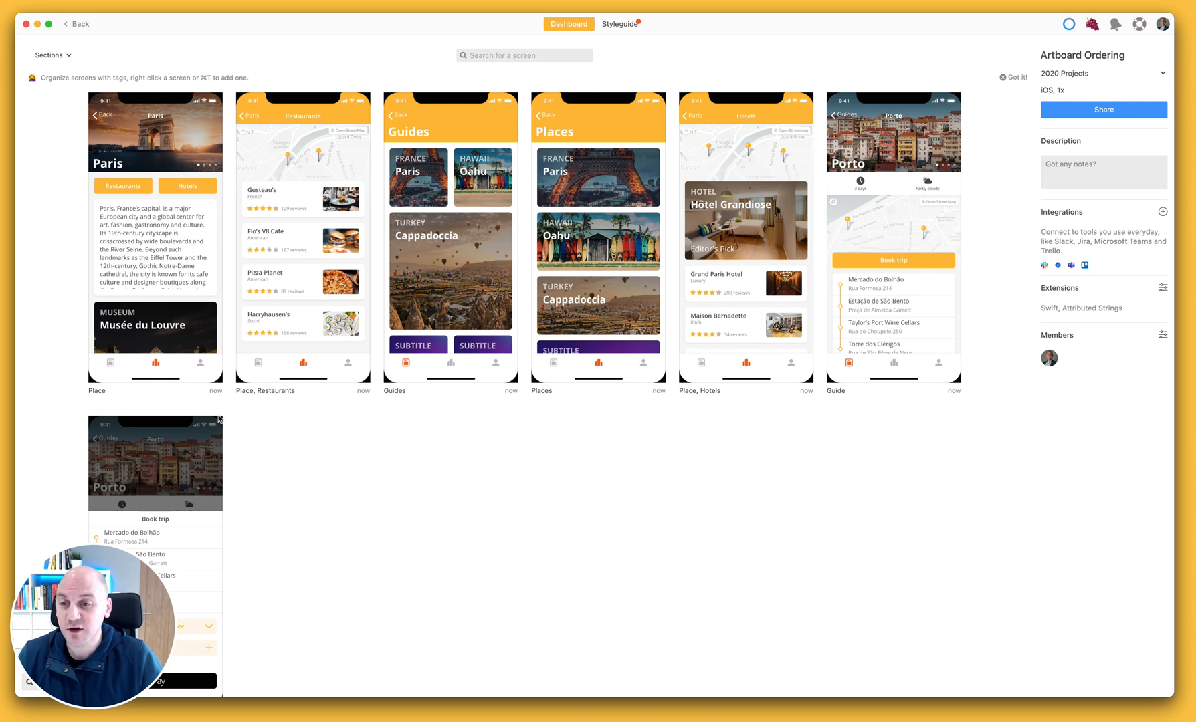
mouse_move(99, 402)
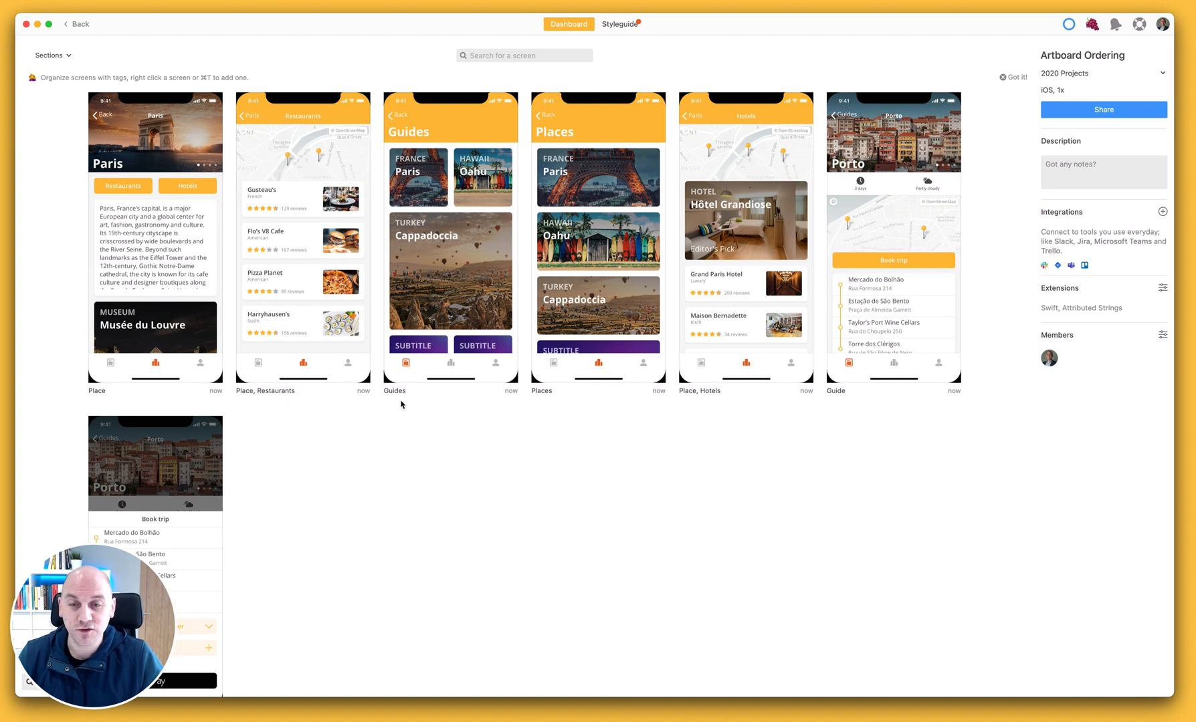
key("cmd+tab")
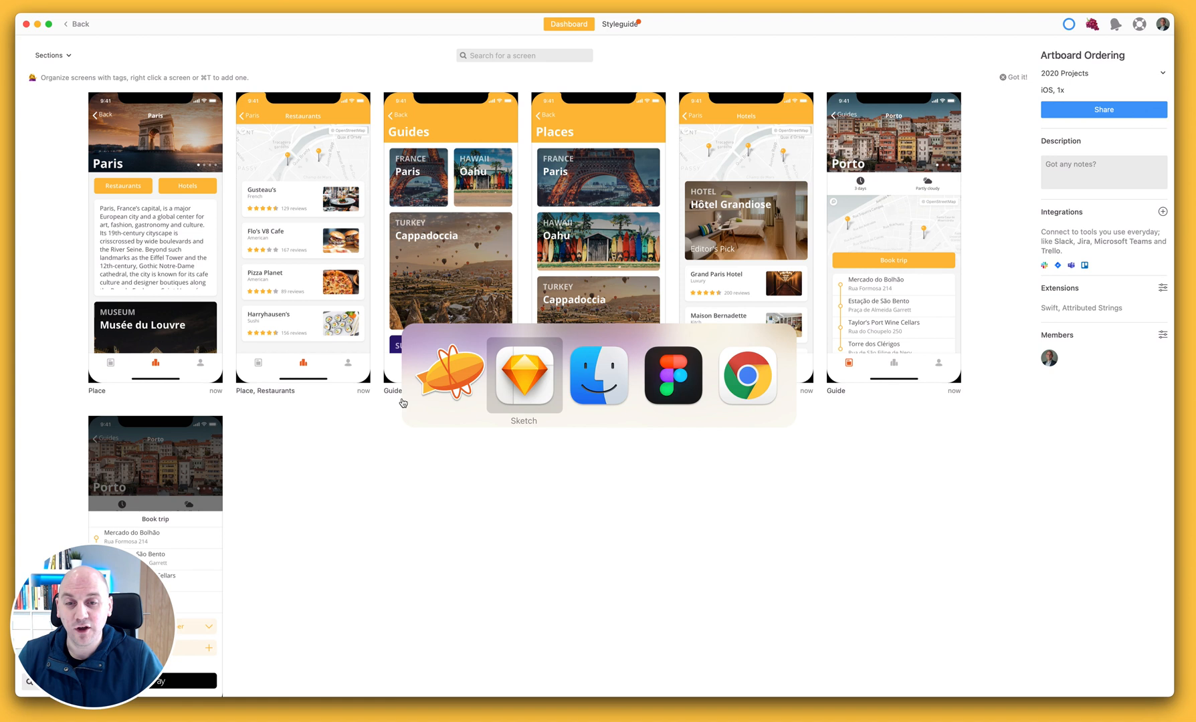
left_click(523, 375)
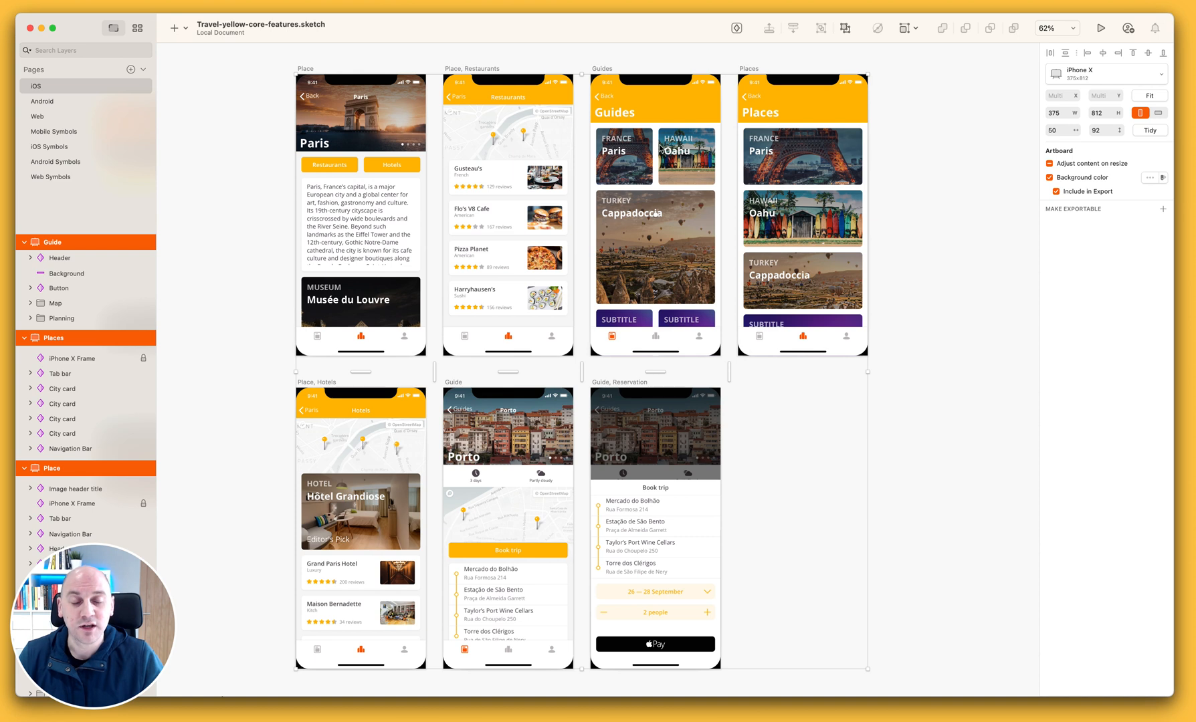
mouse_move(398, 451)
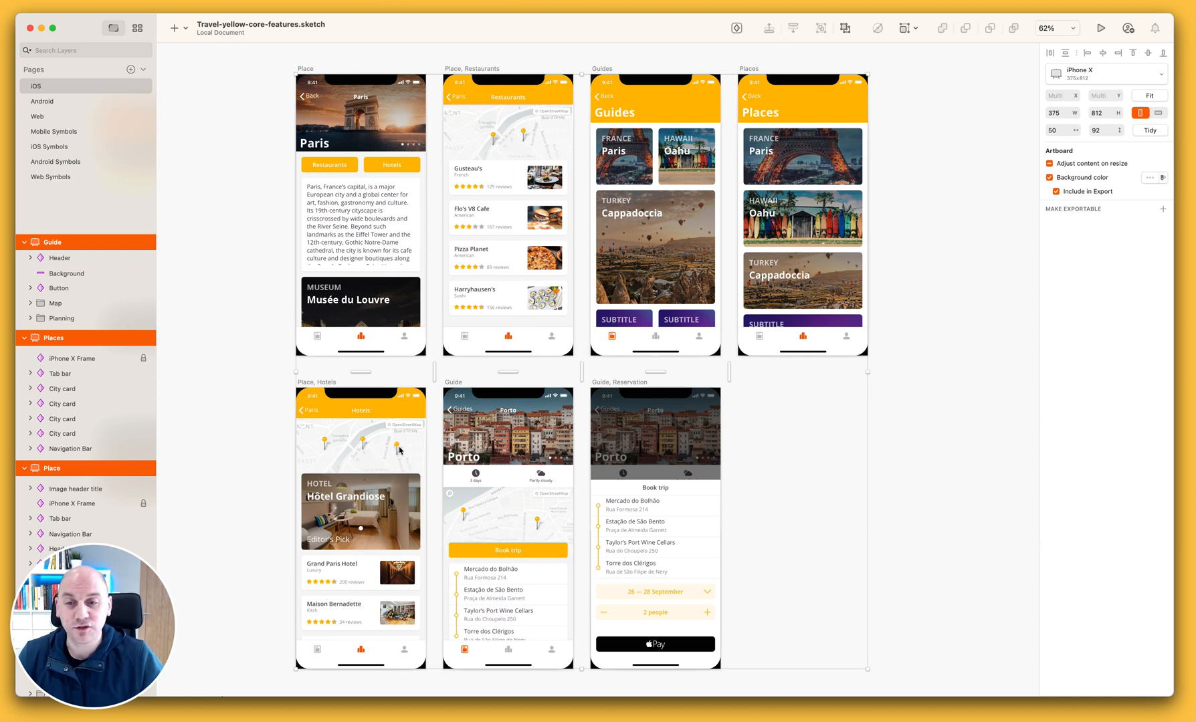
mouse_move(362, 499)
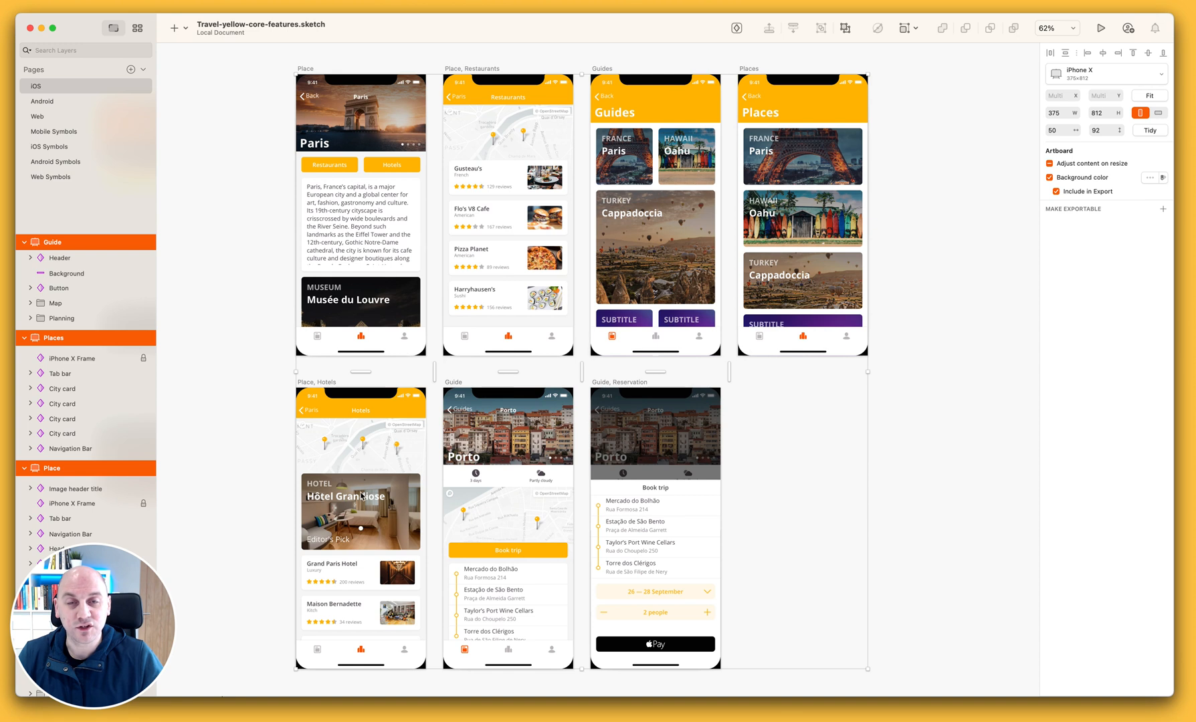
mouse_move(362, 488)
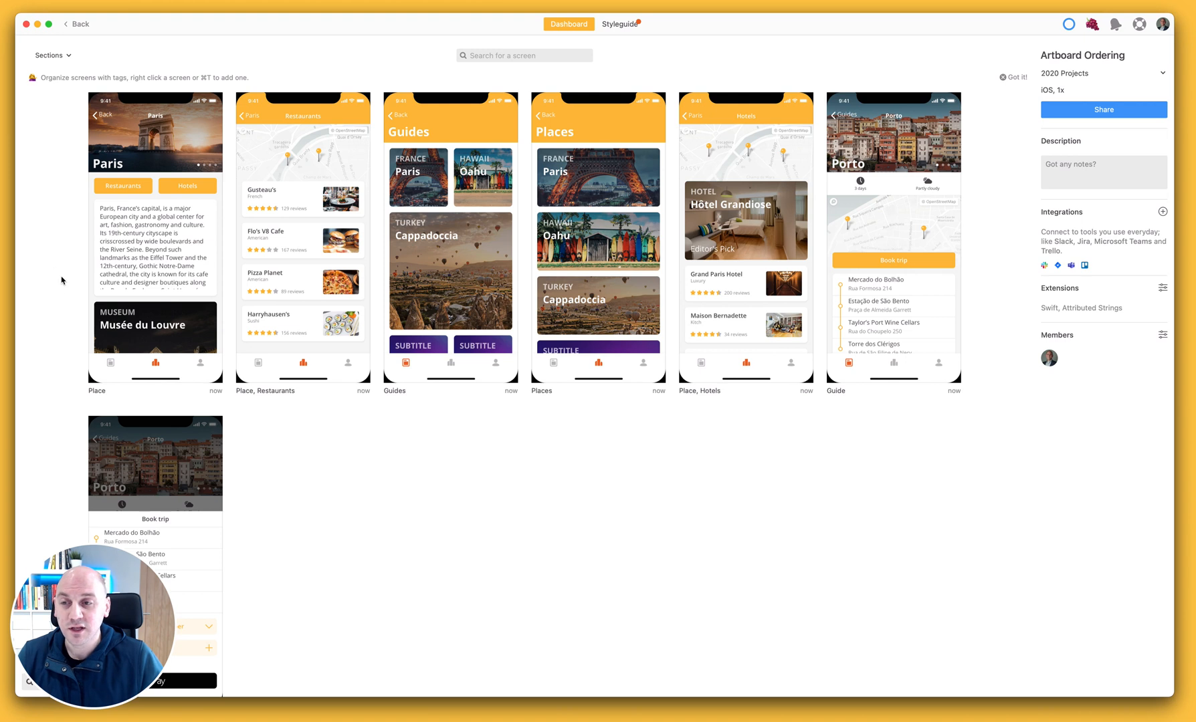
- Delete all selected screens from the Artboard Ordering project
right_click(866, 317)
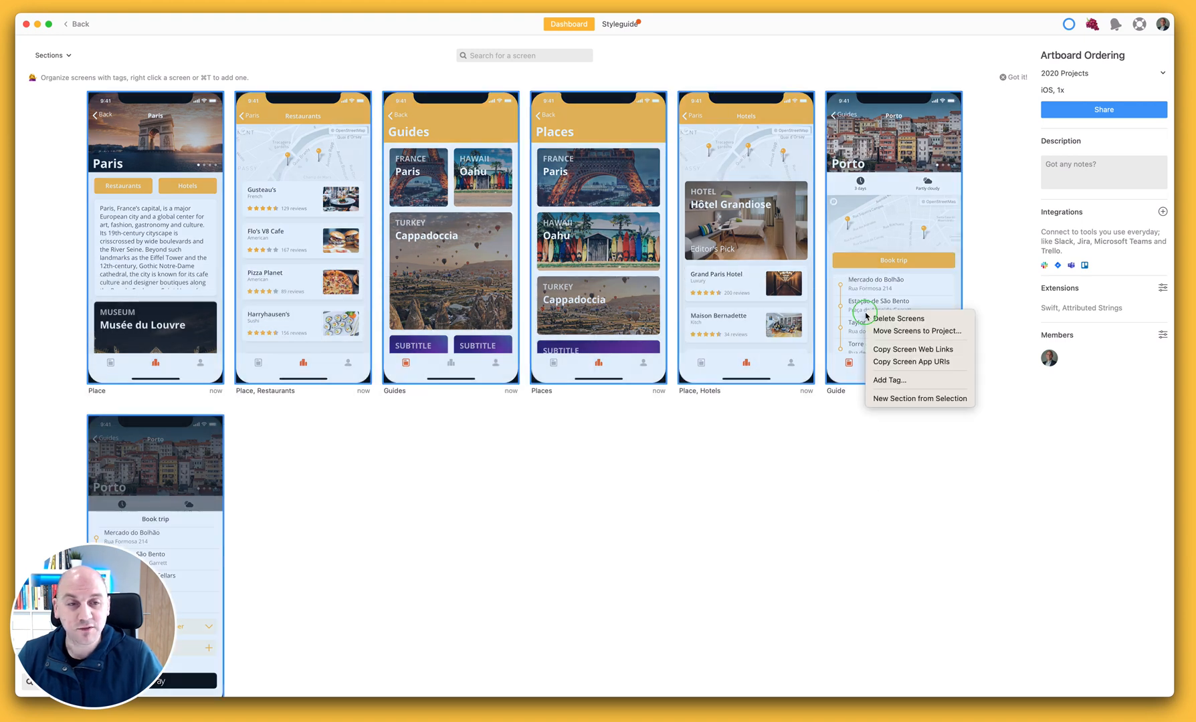
left_click(898, 318)
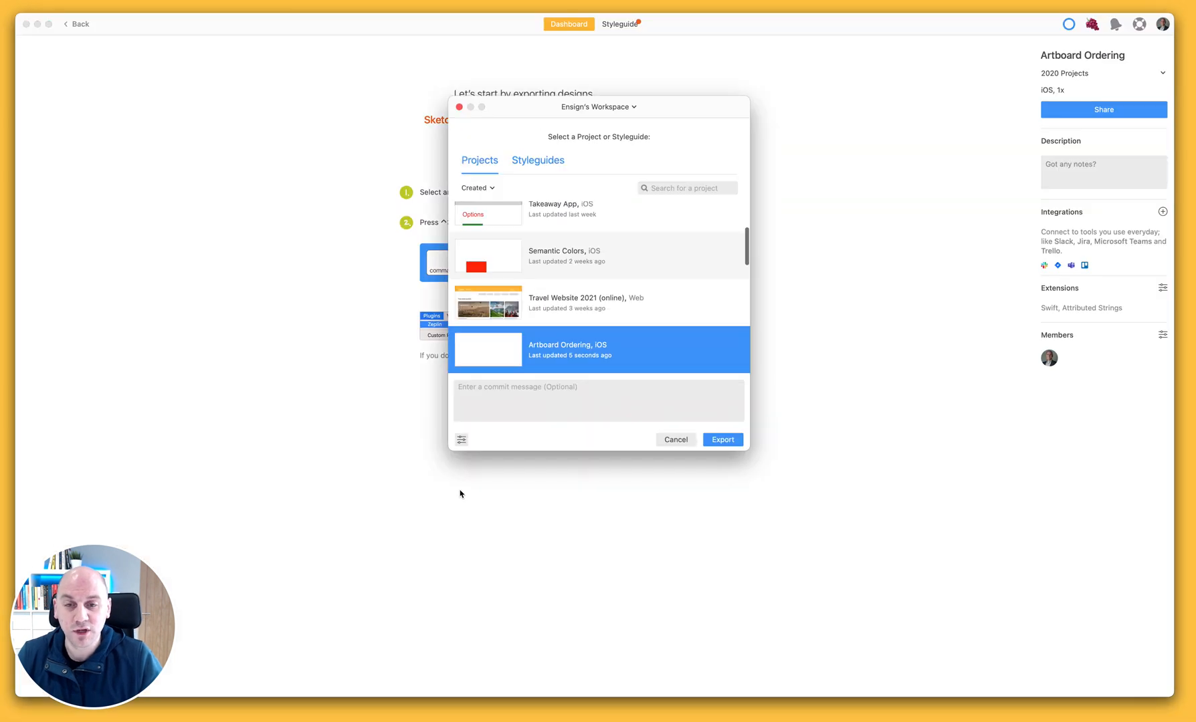
- Set screen and component ordering to Name and export to Artboard Ordering
left_click(460, 440)
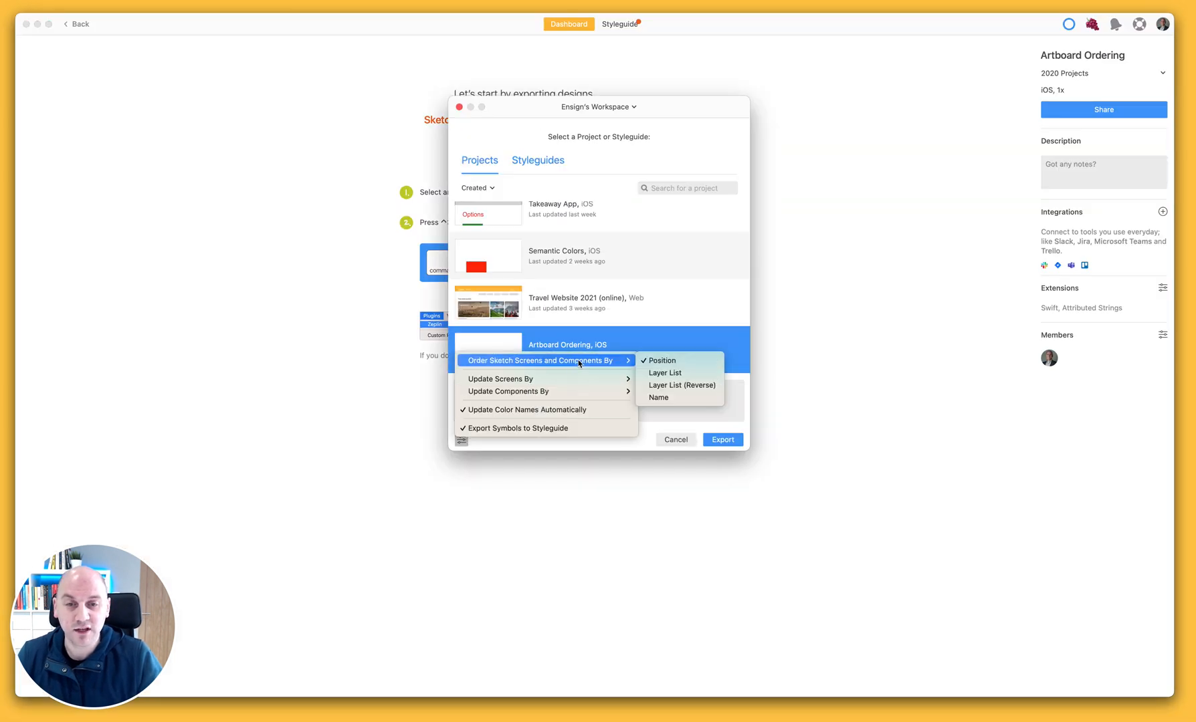
left_click(661, 360)
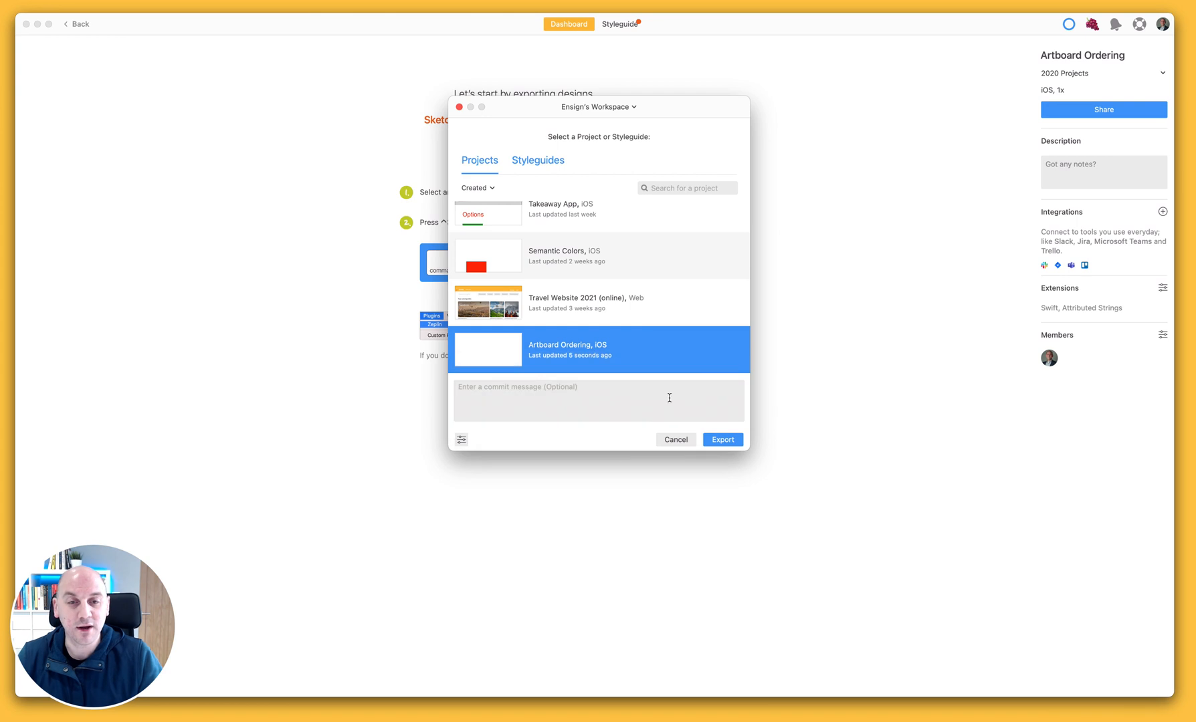
left_click(722, 439)
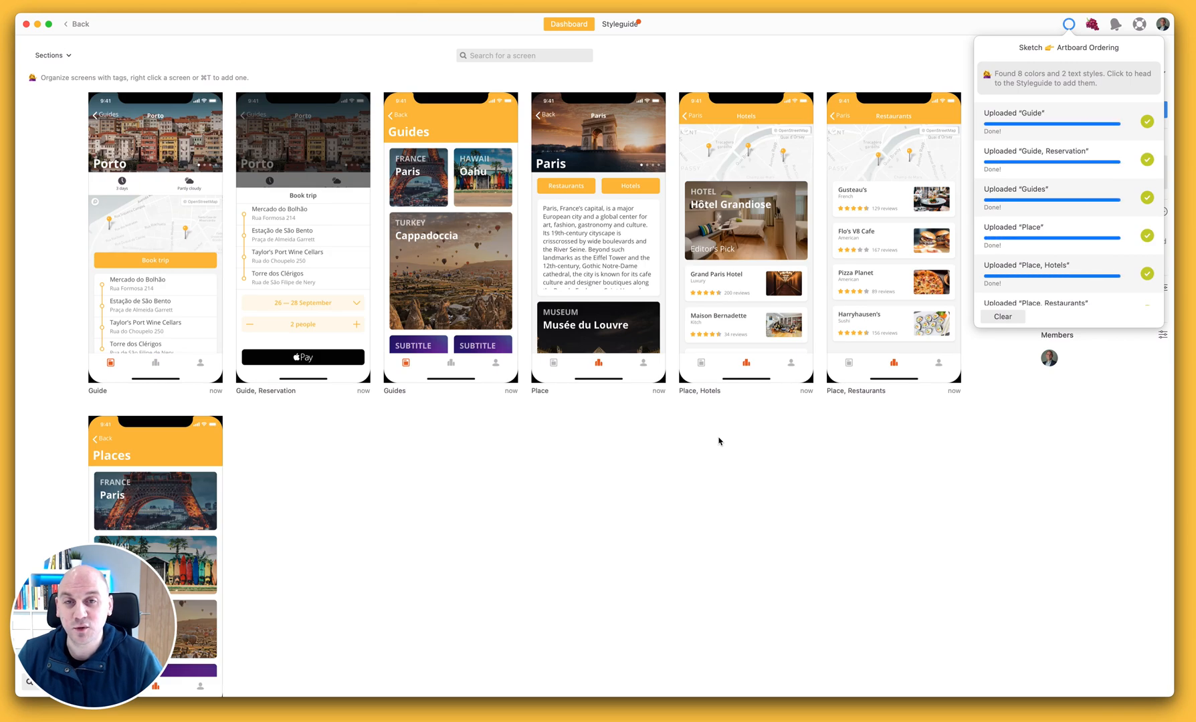
mouse_move(383, 441)
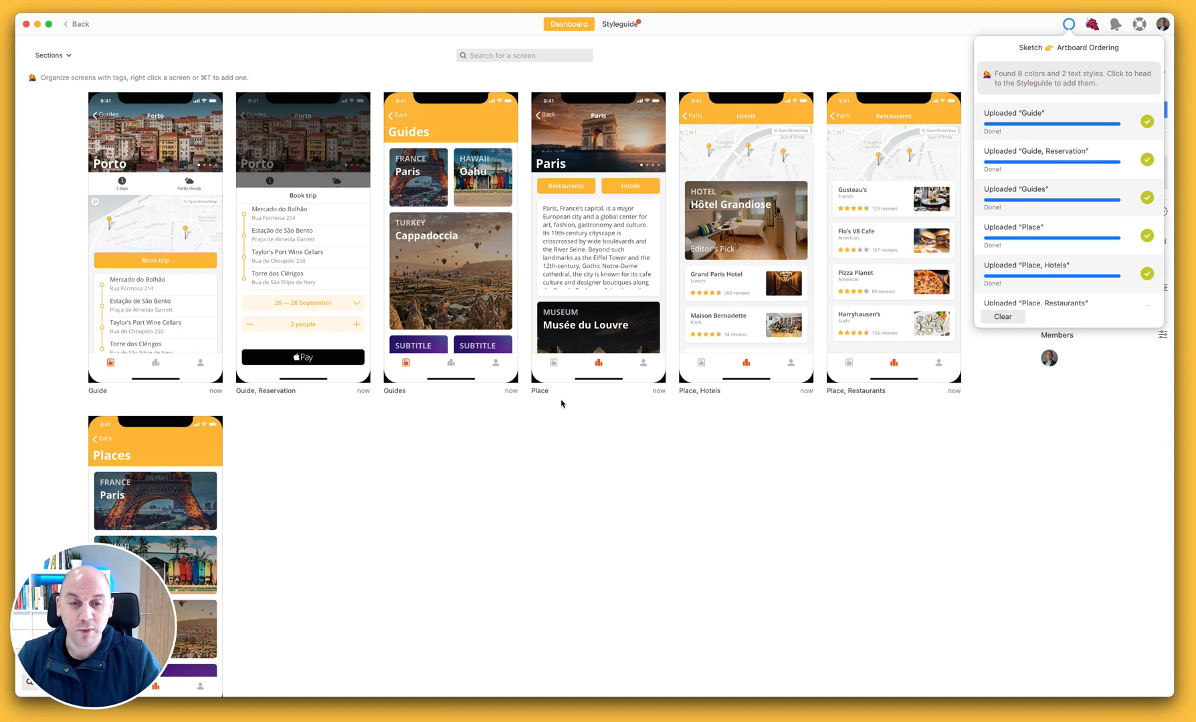
mouse_move(551, 402)
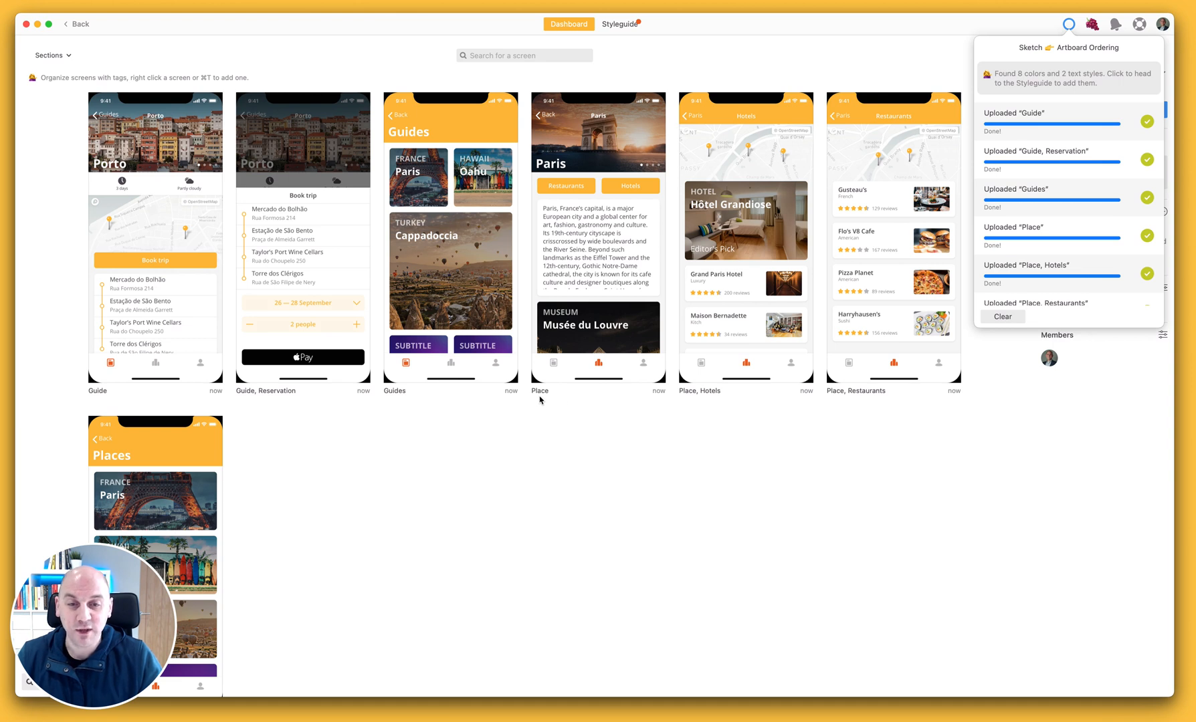
mouse_move(725, 400)
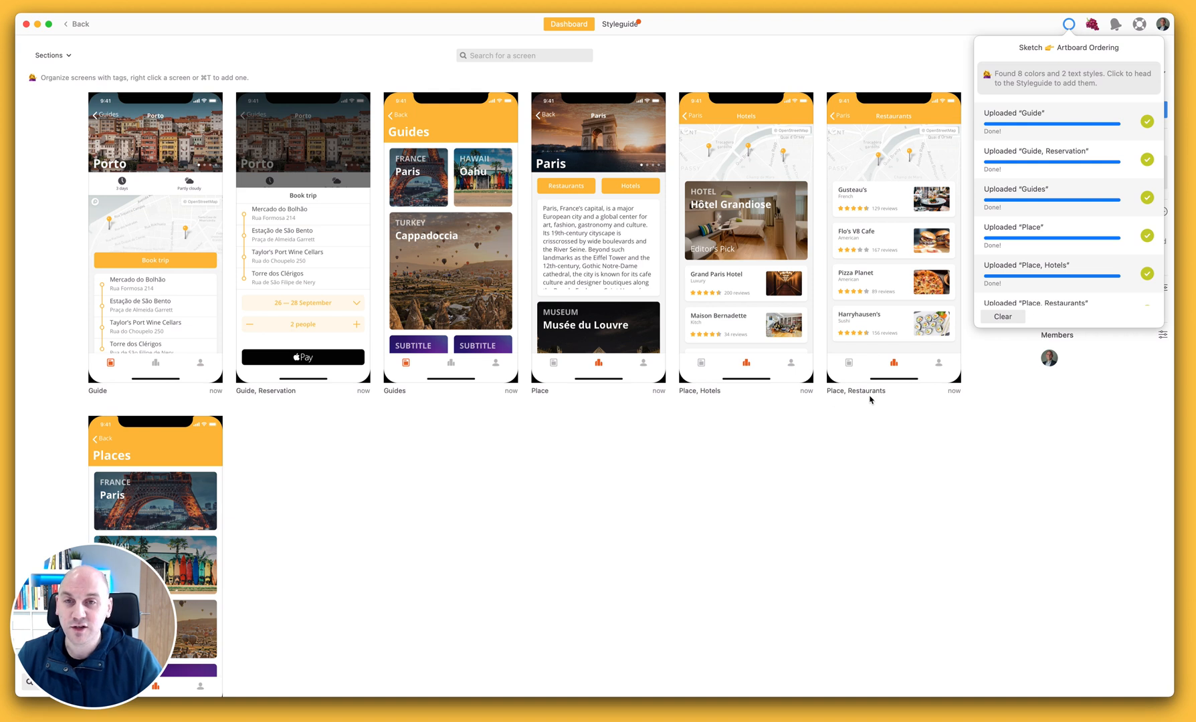
mouse_move(732, 441)
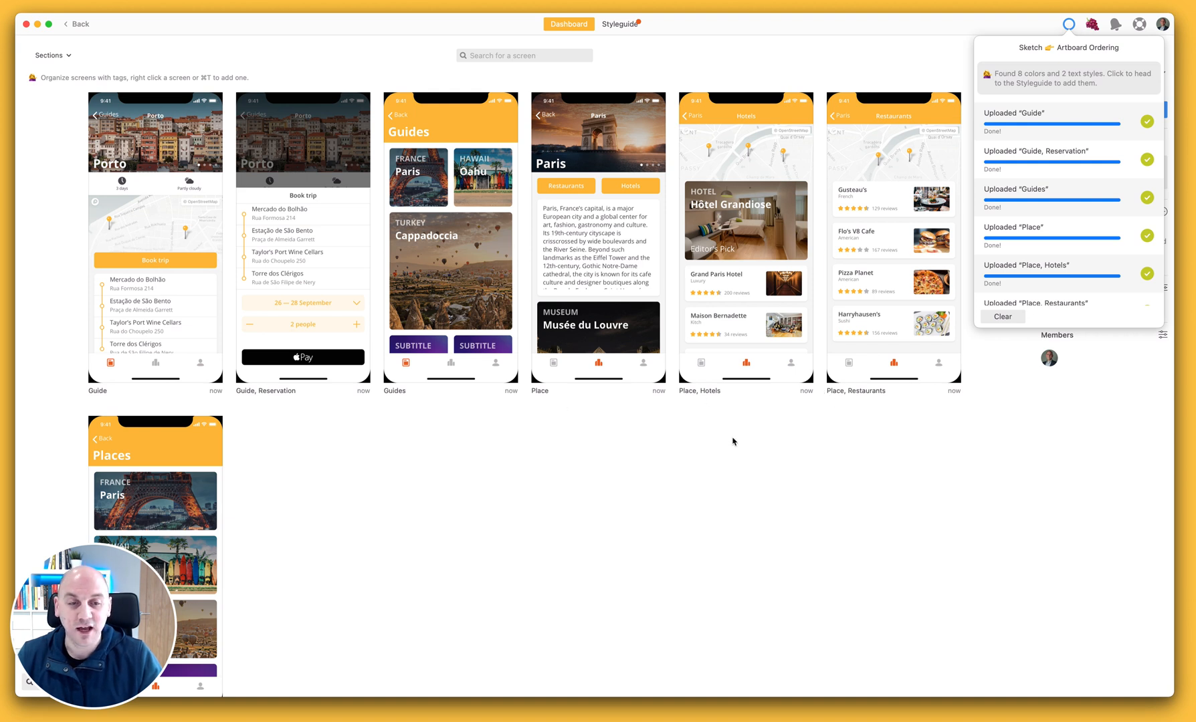